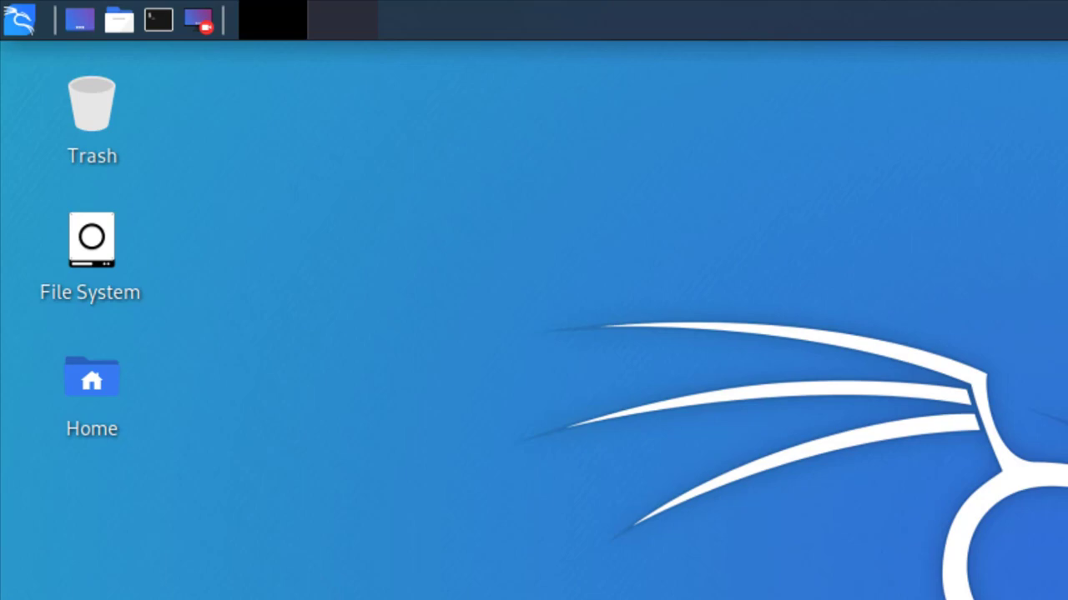
Reach IDS/IPS Identification under 01 - Information Gathering, listing lbd and wafw00f
{"action": "left_click", "coordinate": [18, 18]}
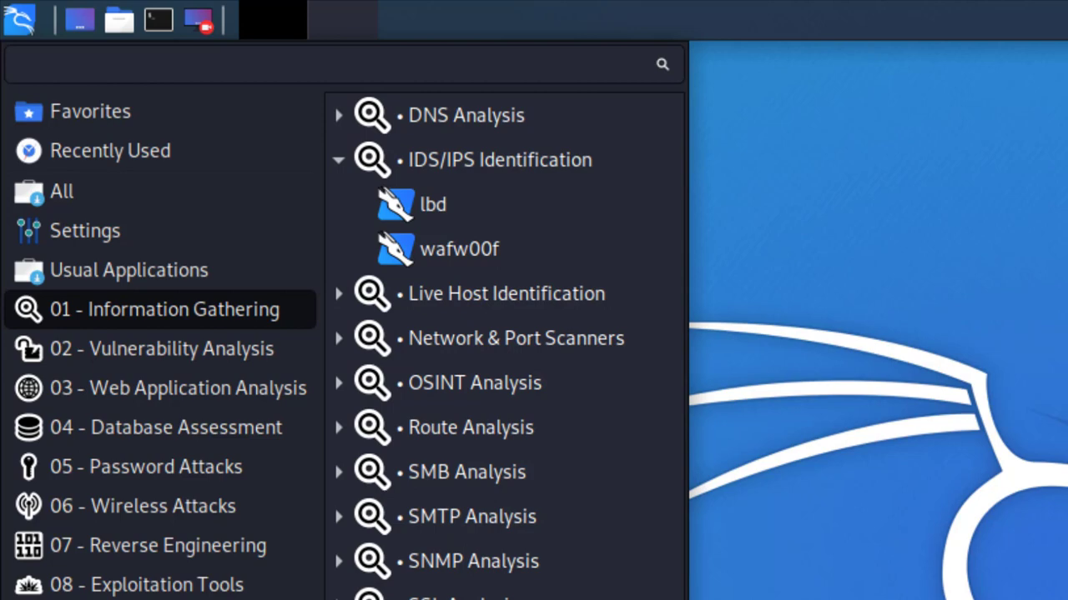
Launch lbd from the submenu so a terminal shows its banner and usage line
{"action": "left_click", "coordinate": [434, 203]}
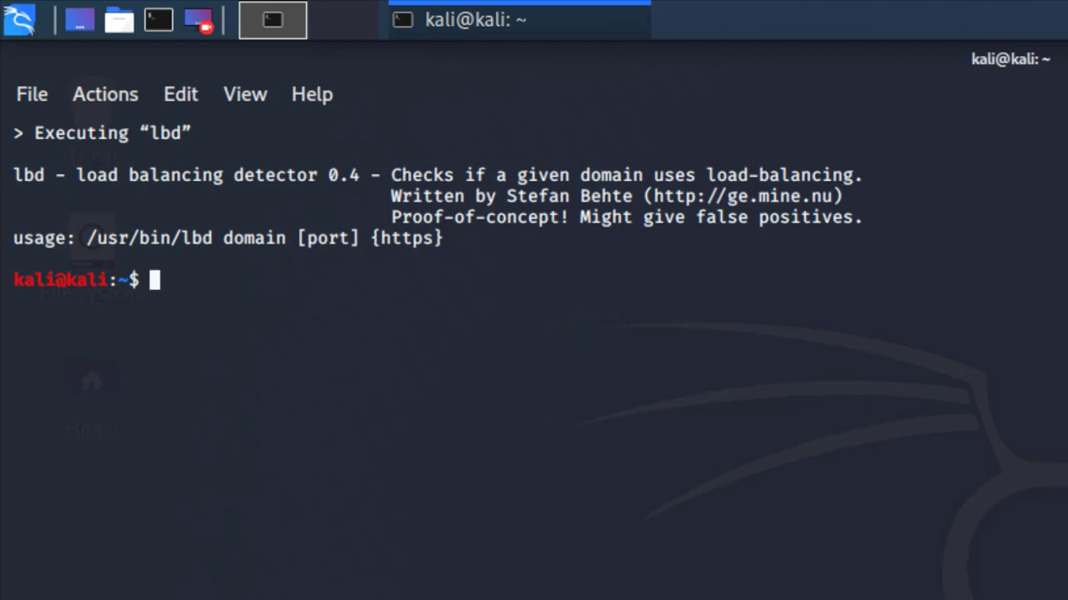
Enter the command 'lbd bing.com 80' at a cleared prompt without running it
{"action": "type", "text": "lbd bing.com 80"}
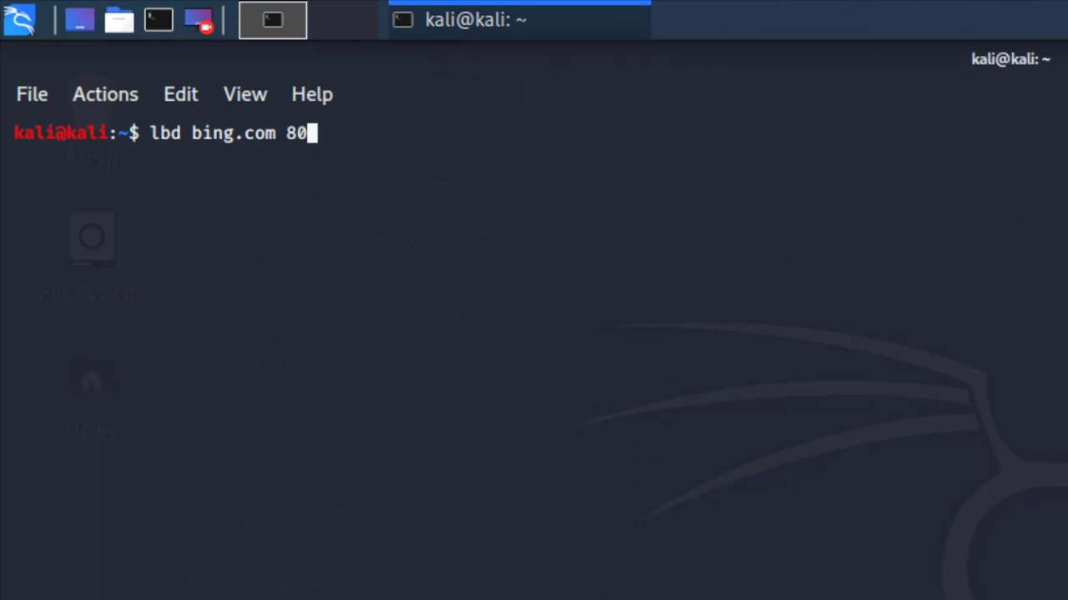
Run the lbd scan, reporting bing.com load balancing via DNS, HTTP Date and HTTP Diff
{"action": "key", "text": "Return"}
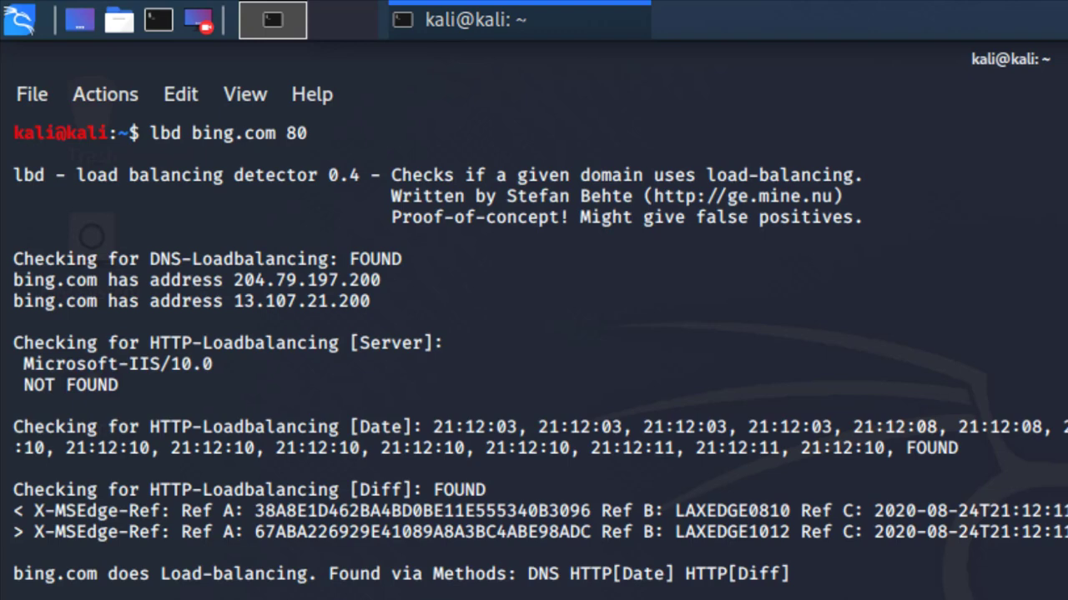